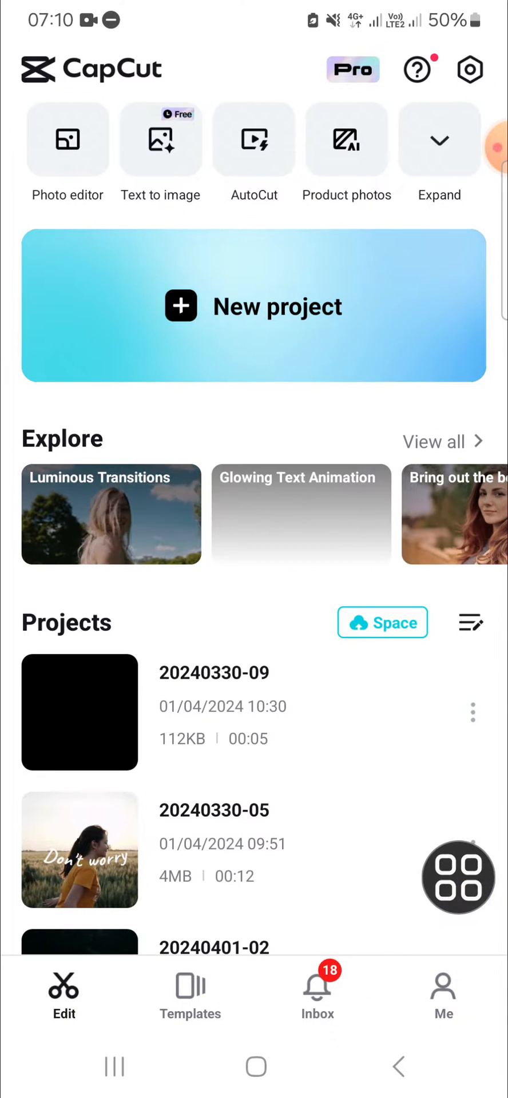
# - Go to the Me tab to view the account's followers, following and trending creators
pyautogui.click(443, 995)
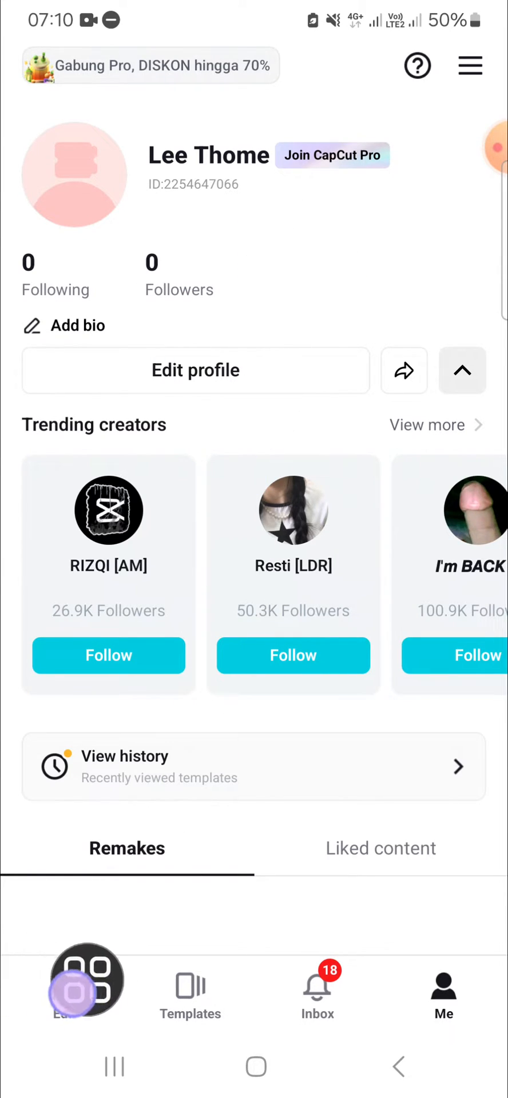
# - Switch to the Edit tab to see the local project list
pyautogui.click(64, 987)
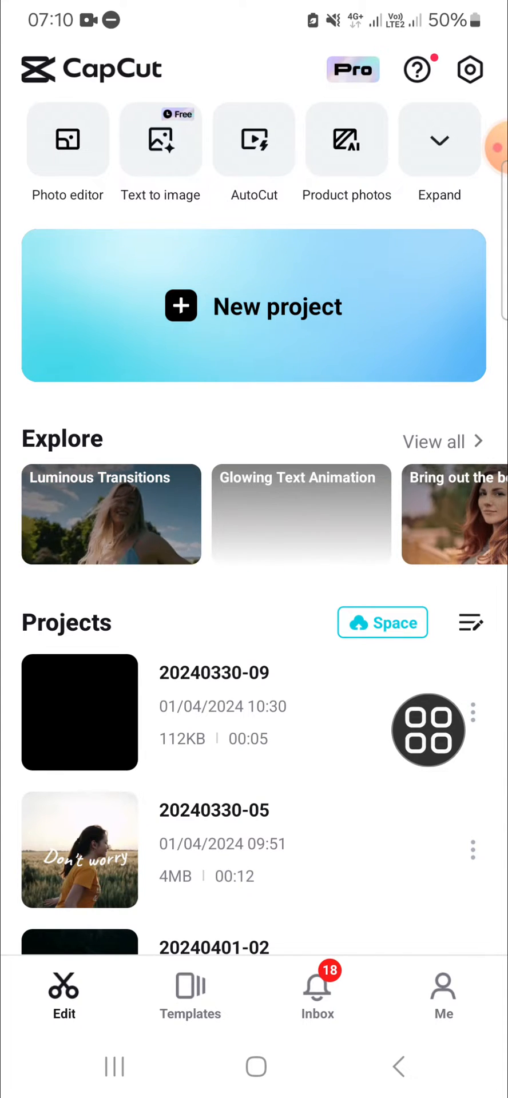
# - In Space's Projects tab, choose + then Upload draft
pyautogui.click(383, 622)
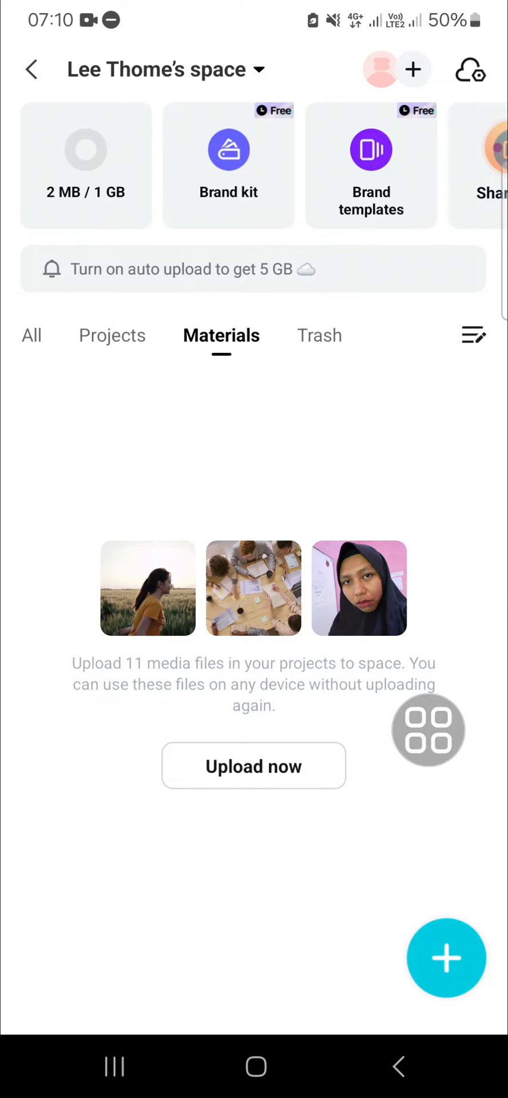
pyautogui.click(112, 335)
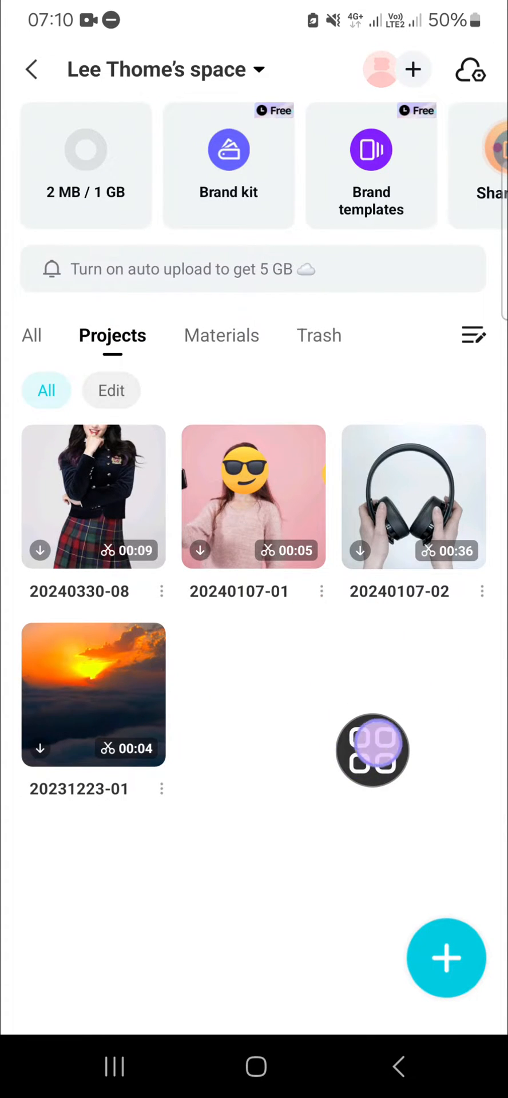
pyautogui.click(446, 958)
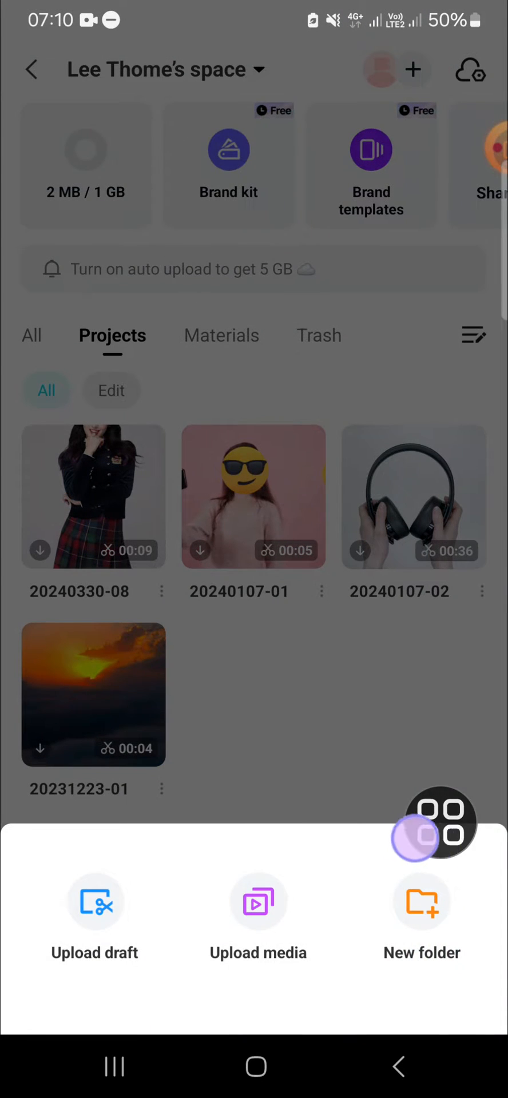
pyautogui.click(94, 901)
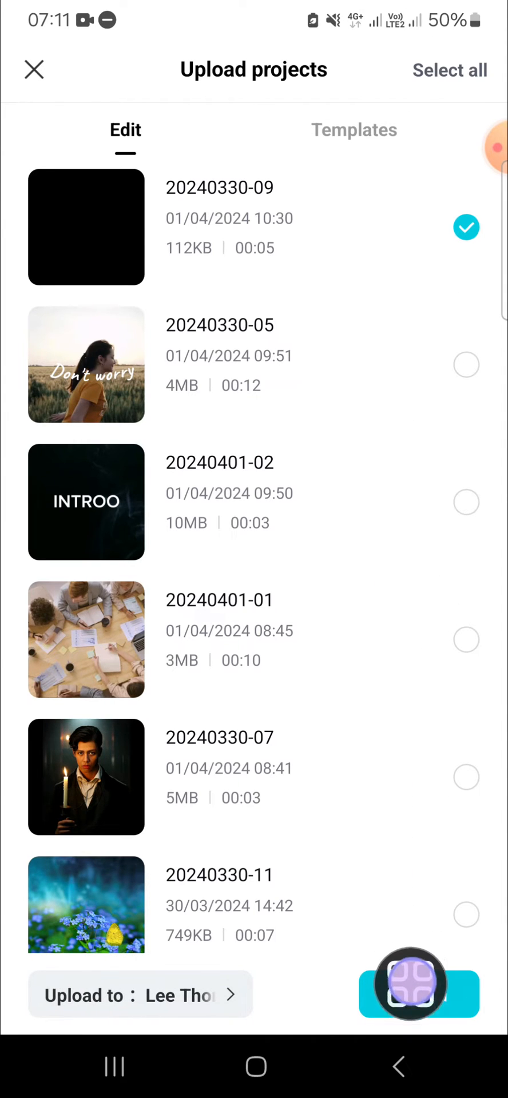
pyautogui.click(419, 994)
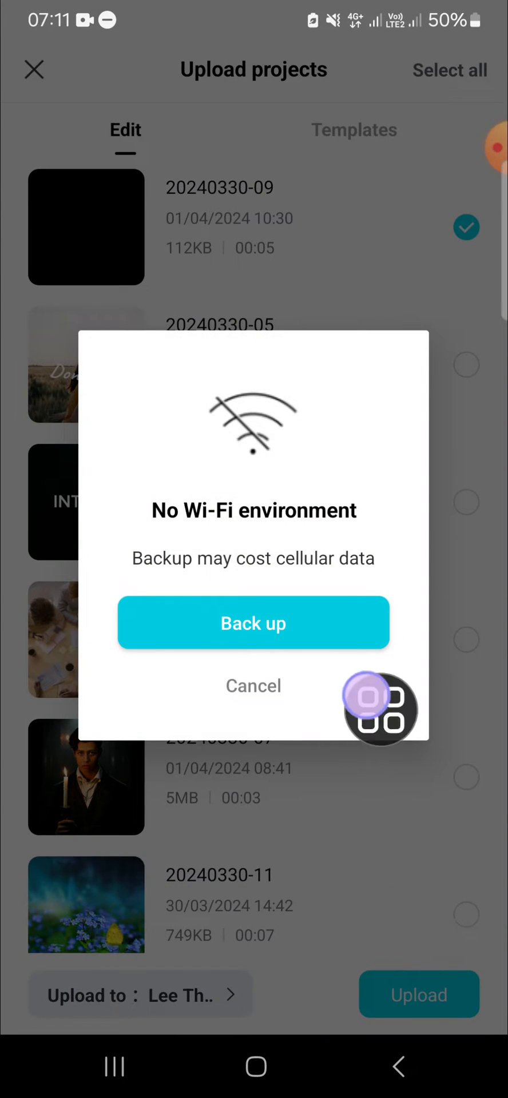
pyautogui.click(253, 623)
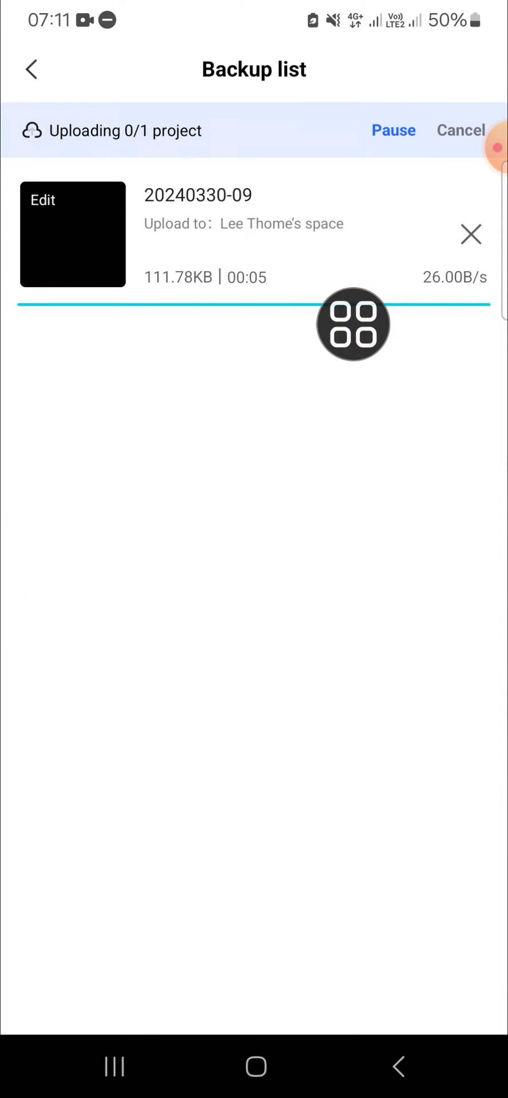
pyautogui.click(31, 70)
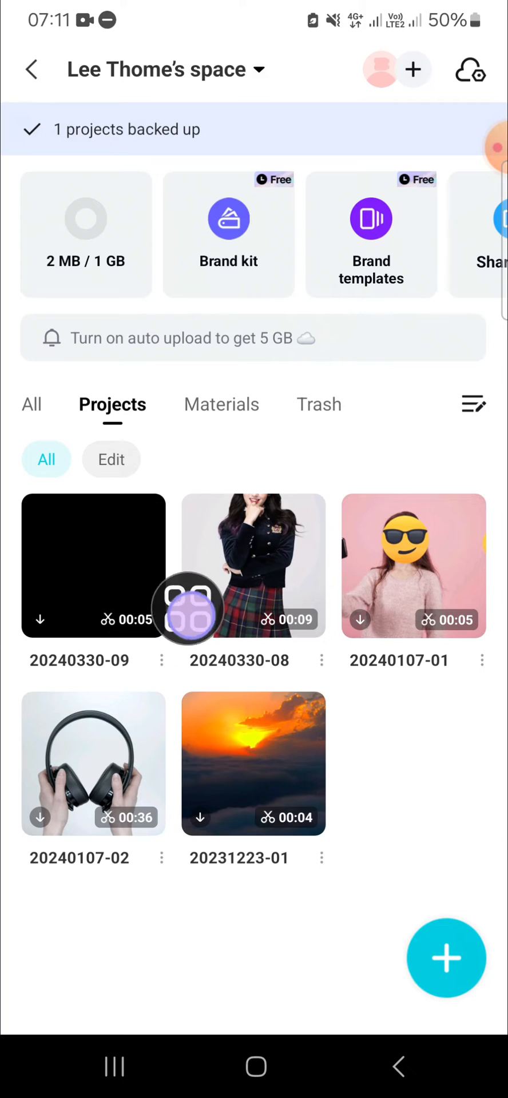